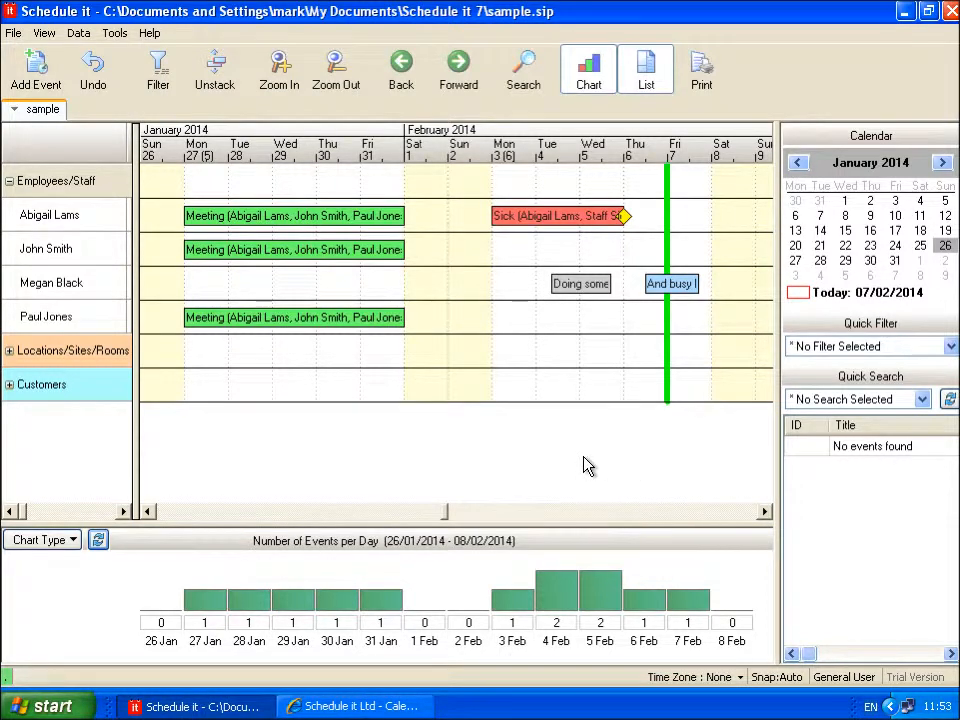
mouse_move(576, 452)
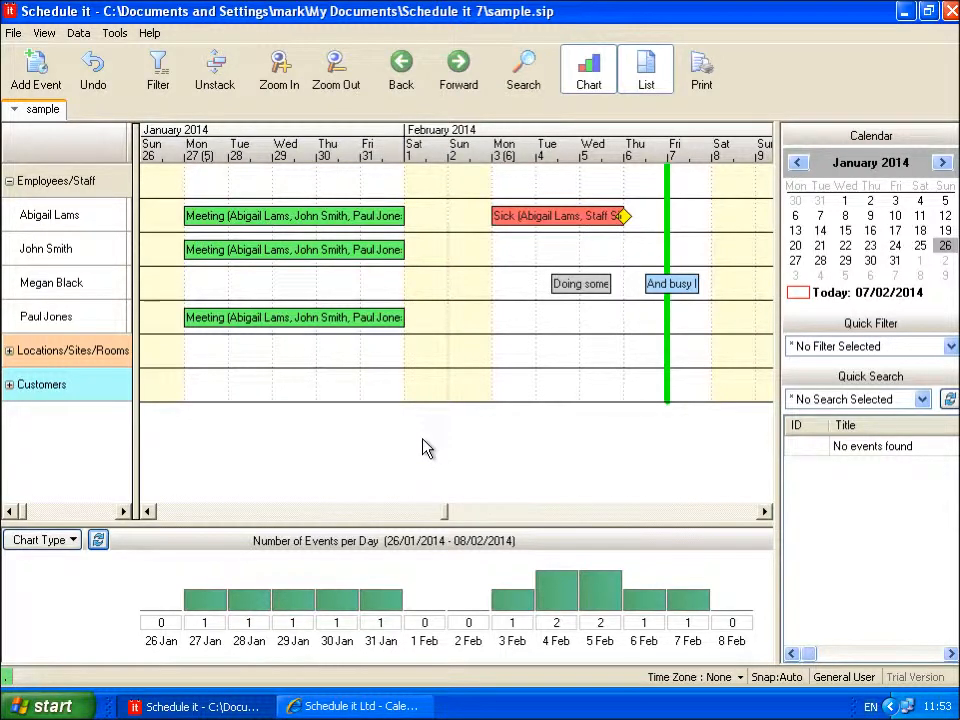
mouse_move(120, 56)
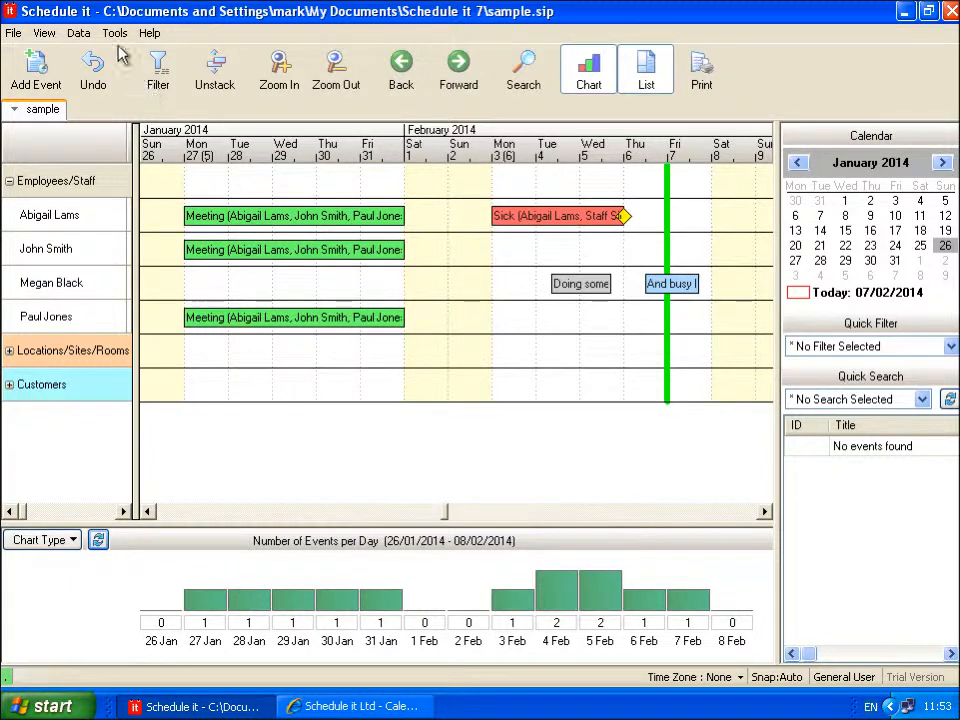
- Review the calendar subscription export choice under Data, then move to the Tools commands
left_click(78, 32)
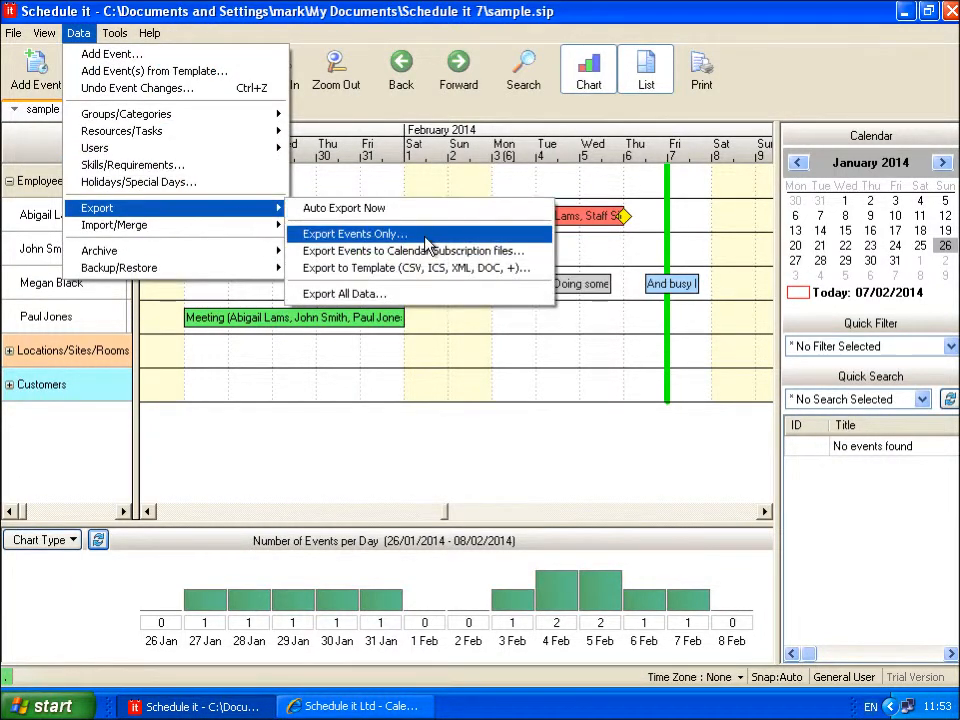
mouse_move(410, 252)
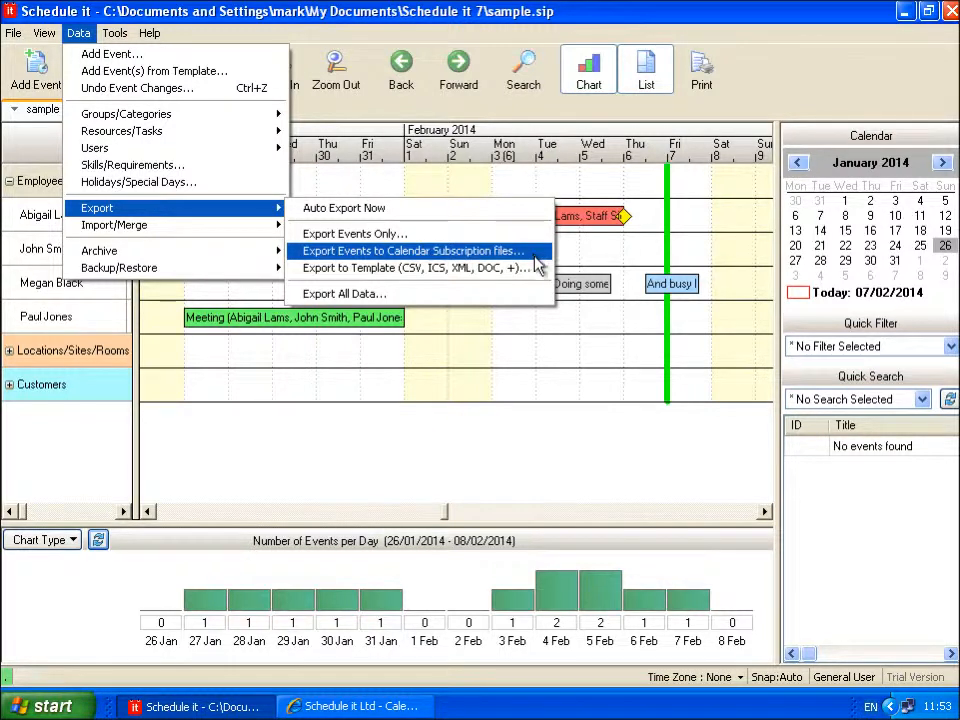
left_click(114, 32)
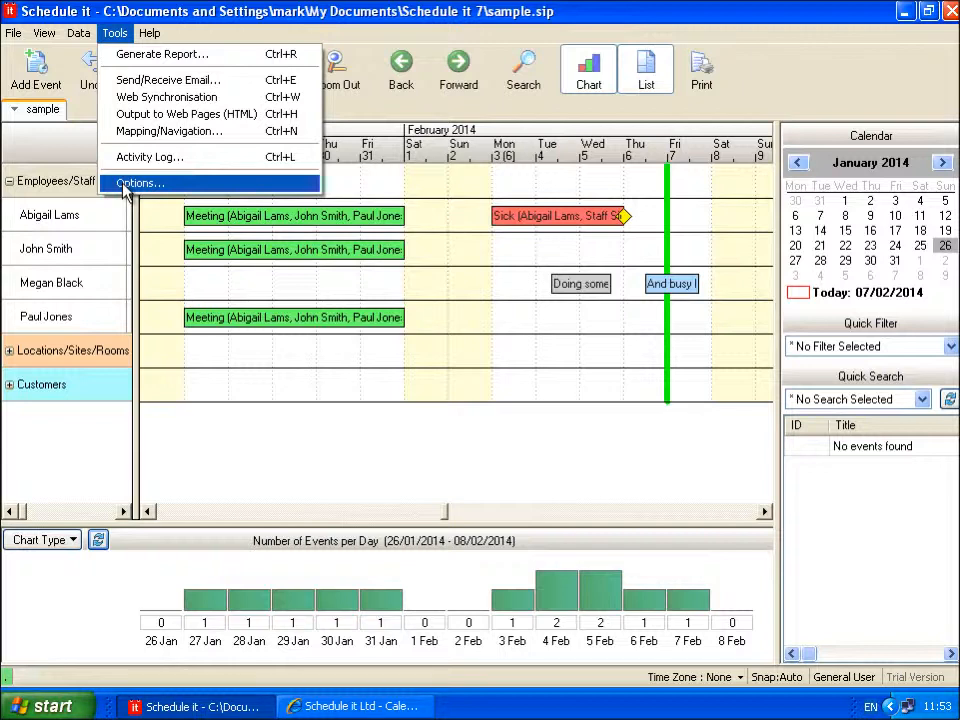
- Review Calendar Subscriptions options, leave cloud upload of calendar files enabled, and show Web Synchronisation settings
left_click(140, 184)
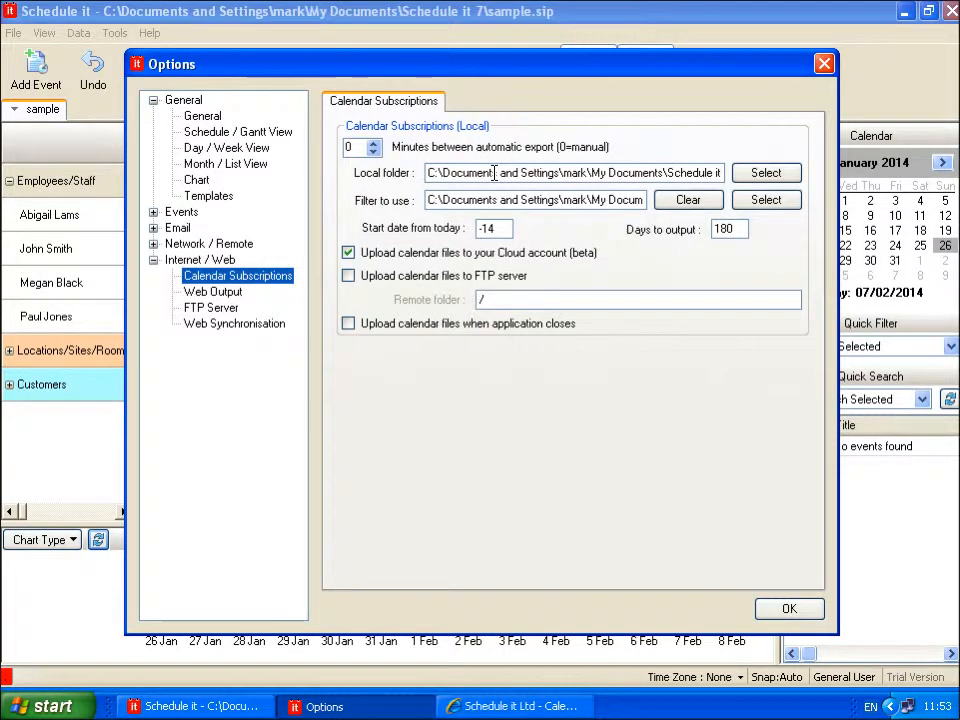
double_click(460, 172)
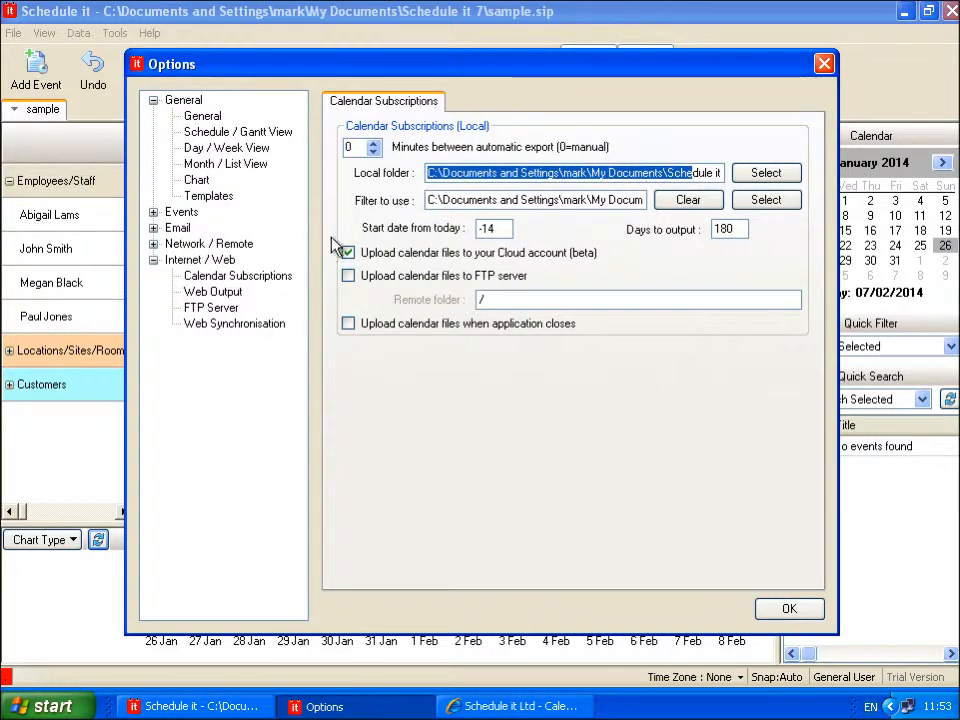
left_click(348, 252)
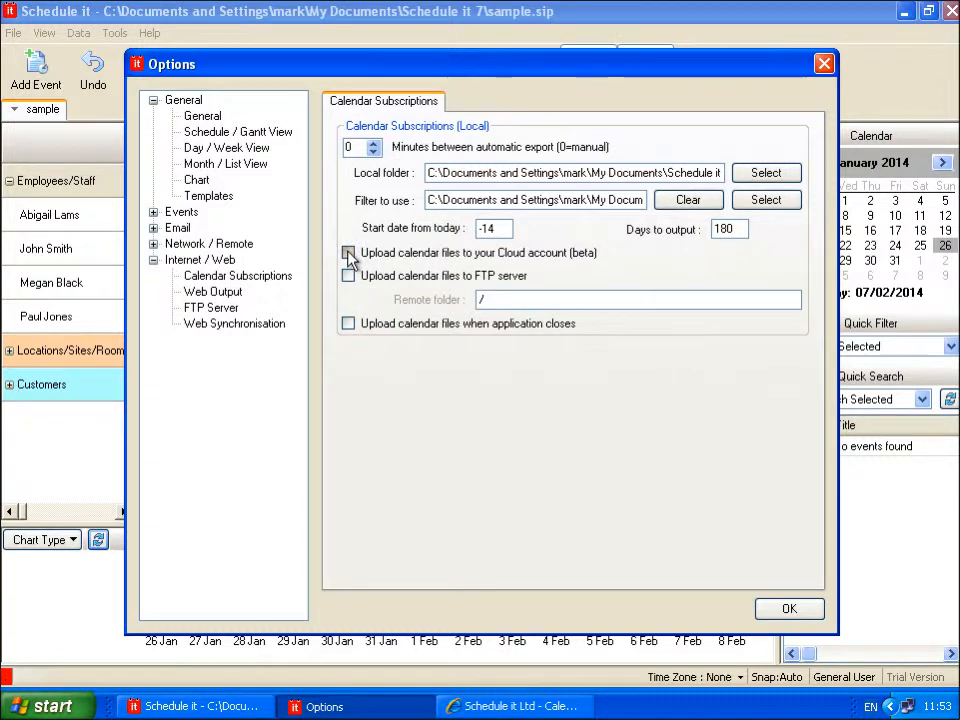
left_click(348, 252)
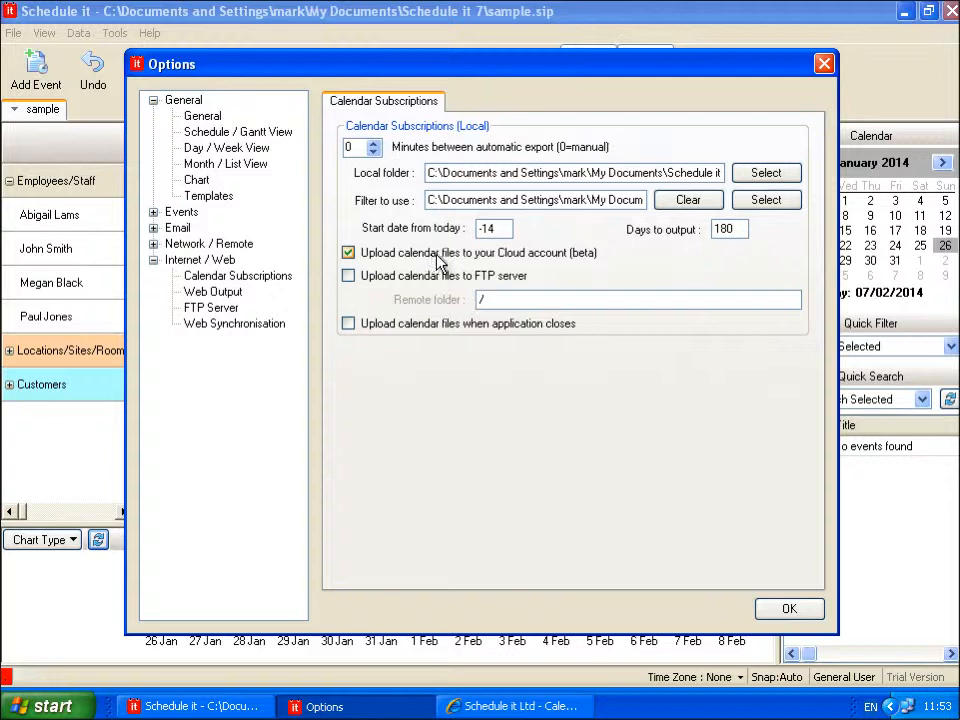
left_click(348, 252)
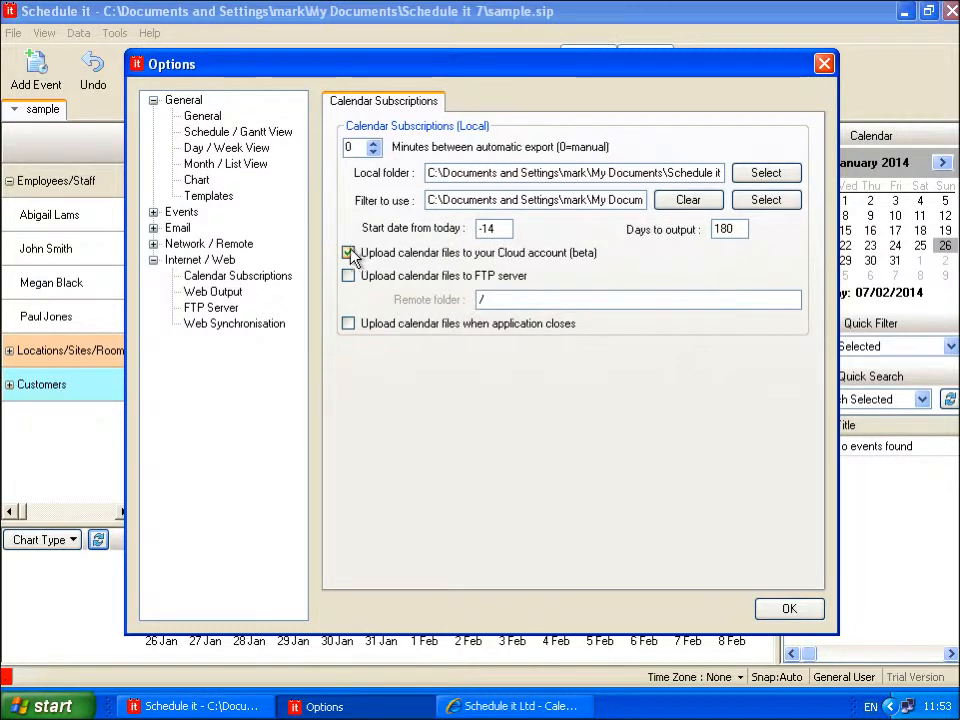
left_click(234, 324)
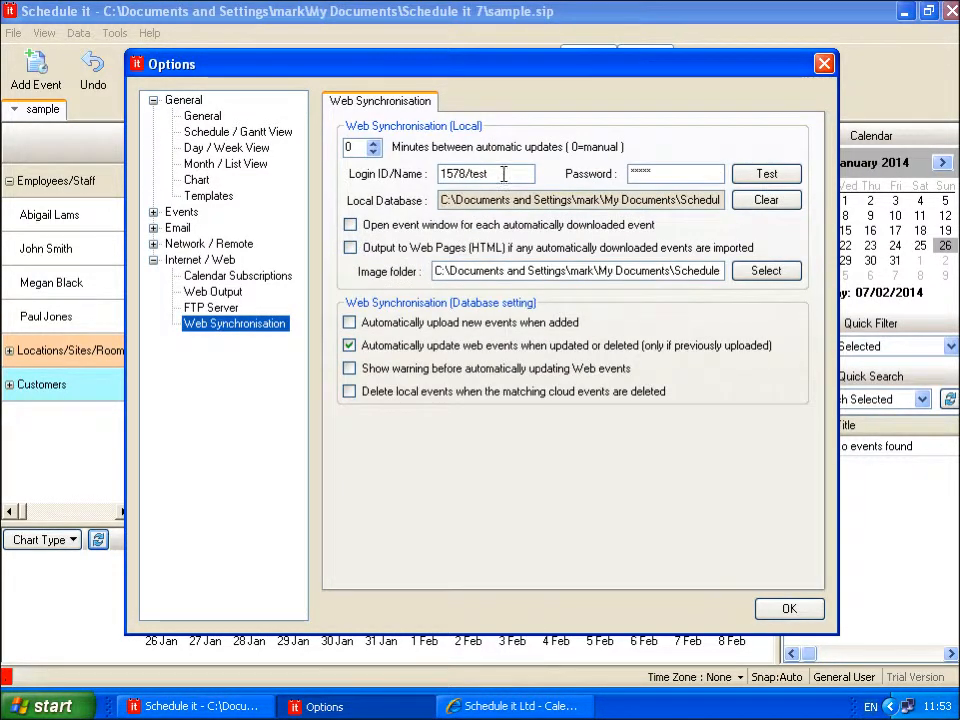
left_click(676, 172)
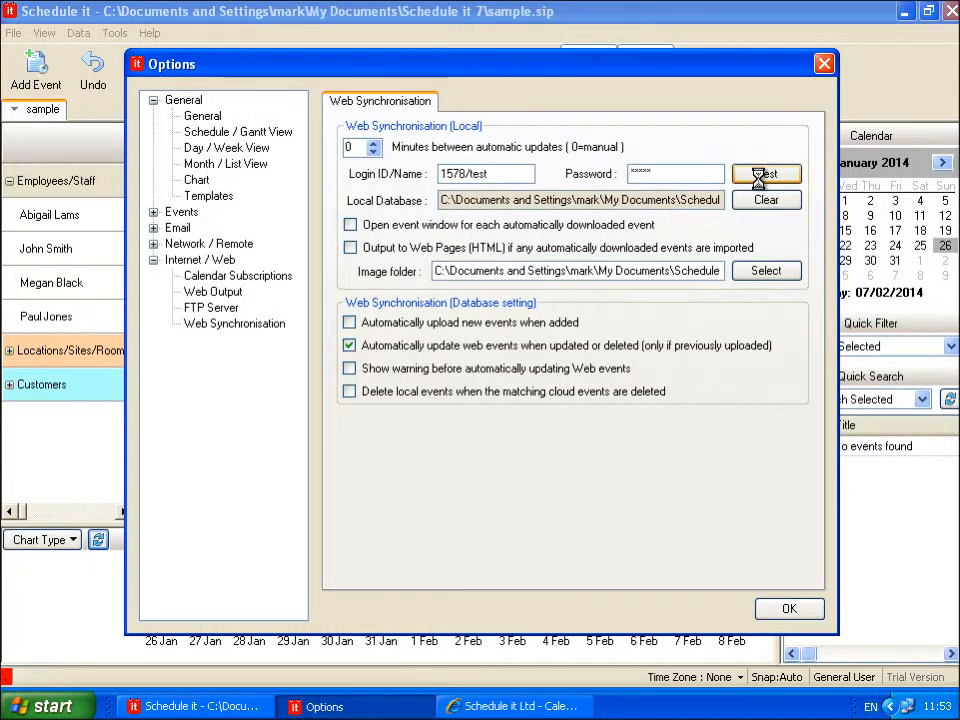
left_click(766, 174)
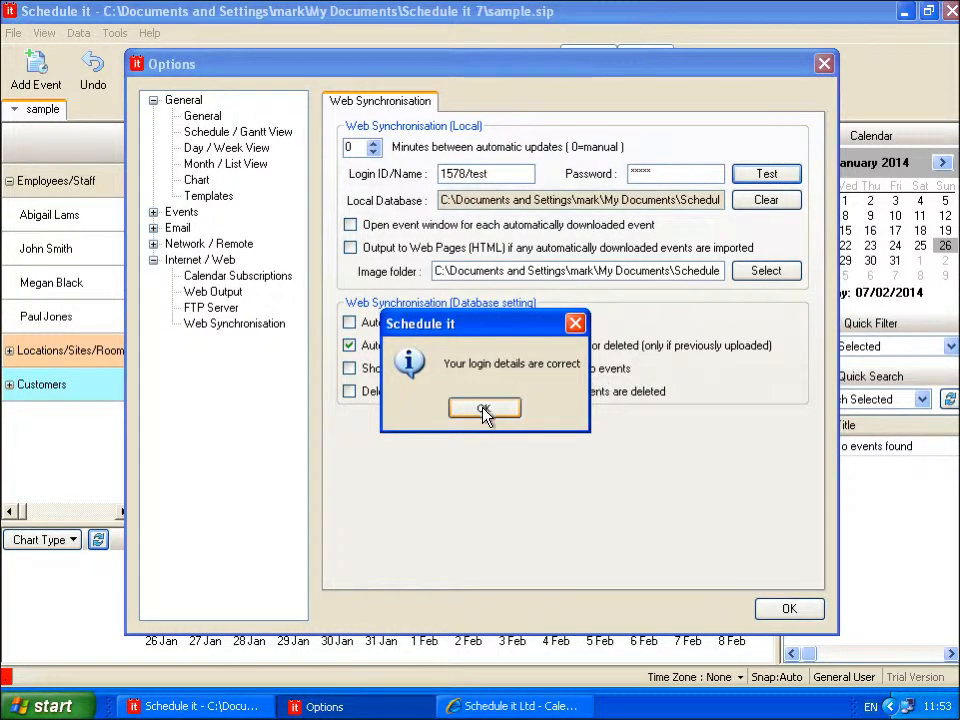
left_click(484, 410)
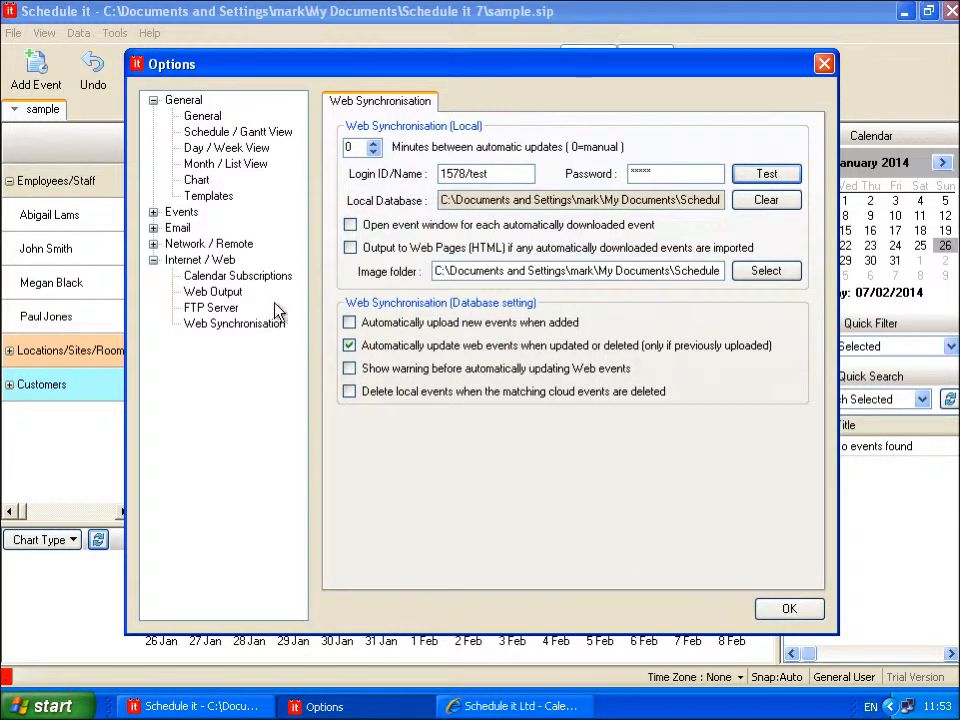
- Set automatic export of subscription calendar files to every 15 minutes and confirm the options
left_click(236, 276)
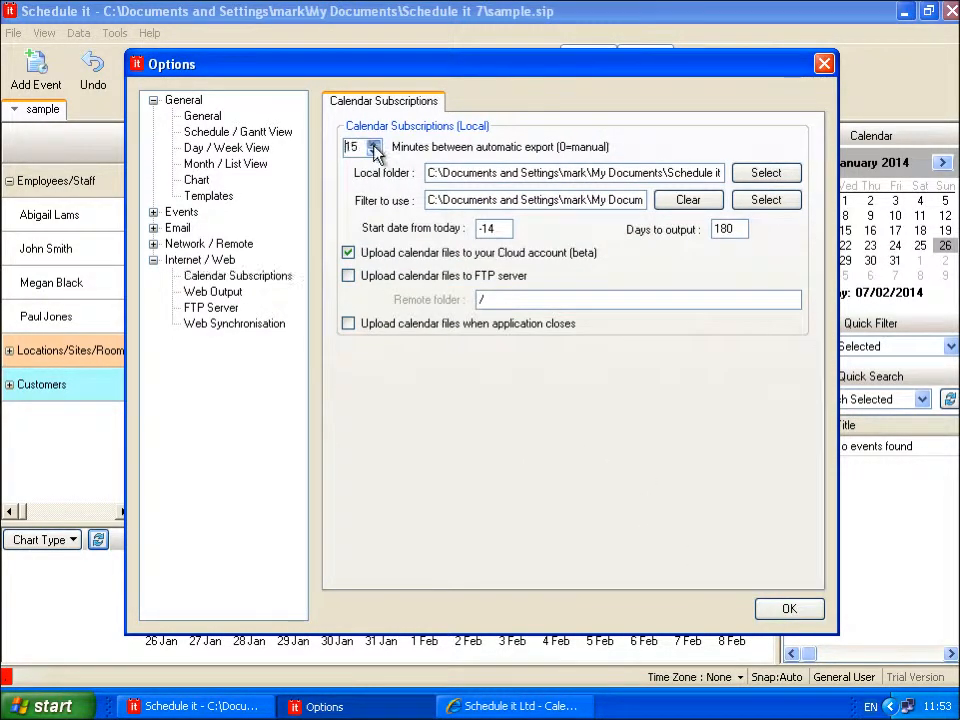
left_click(374, 152)
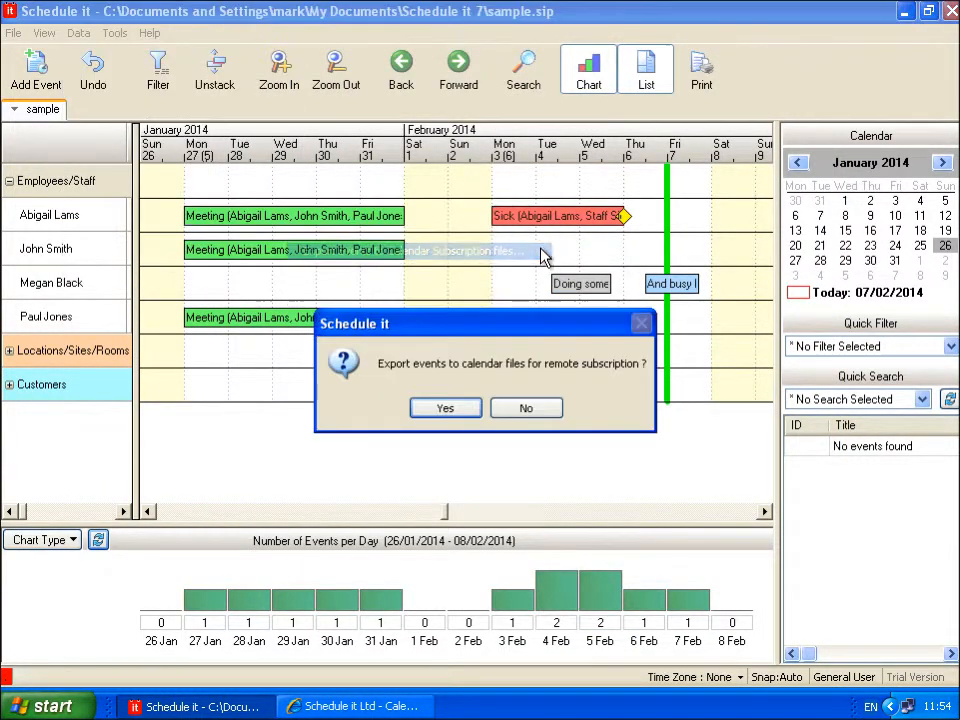
- Export events to subscription calendar files and acknowledge the completed export
left_click(444, 408)
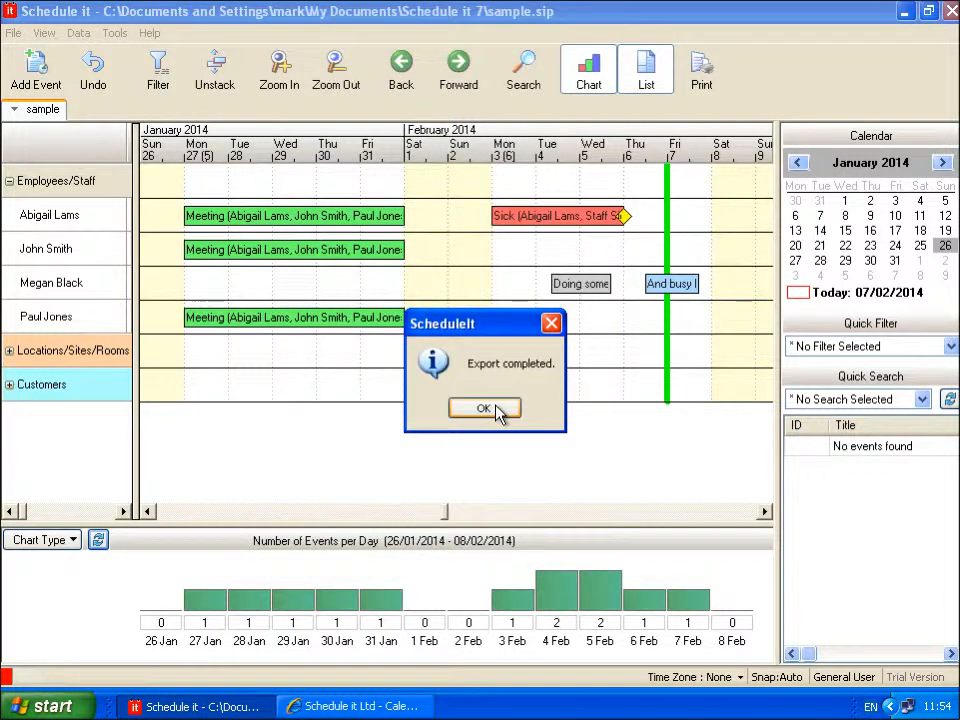
left_click(484, 408)
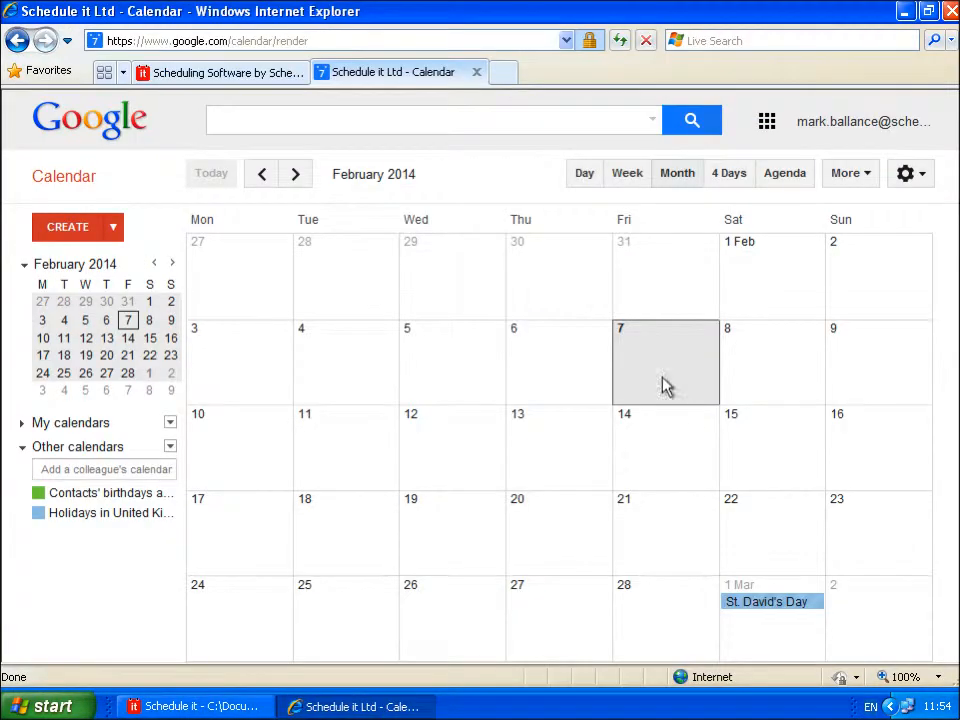
- Log in to Schedule it Online to show the Employees/Staff resource schedule
left_click(216, 72)
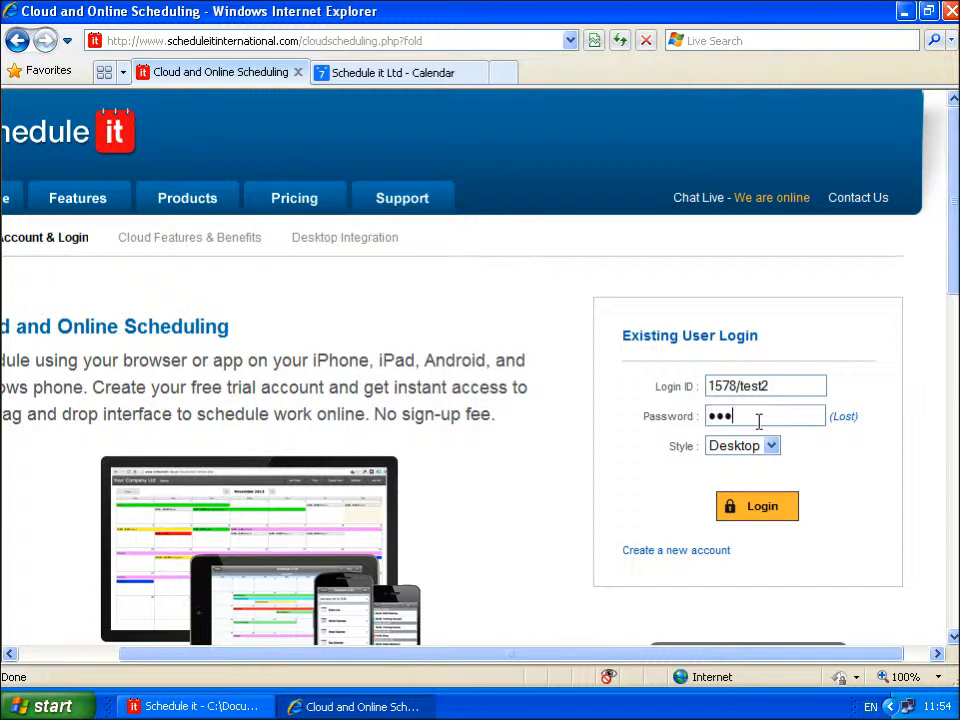
left_click(756, 506)
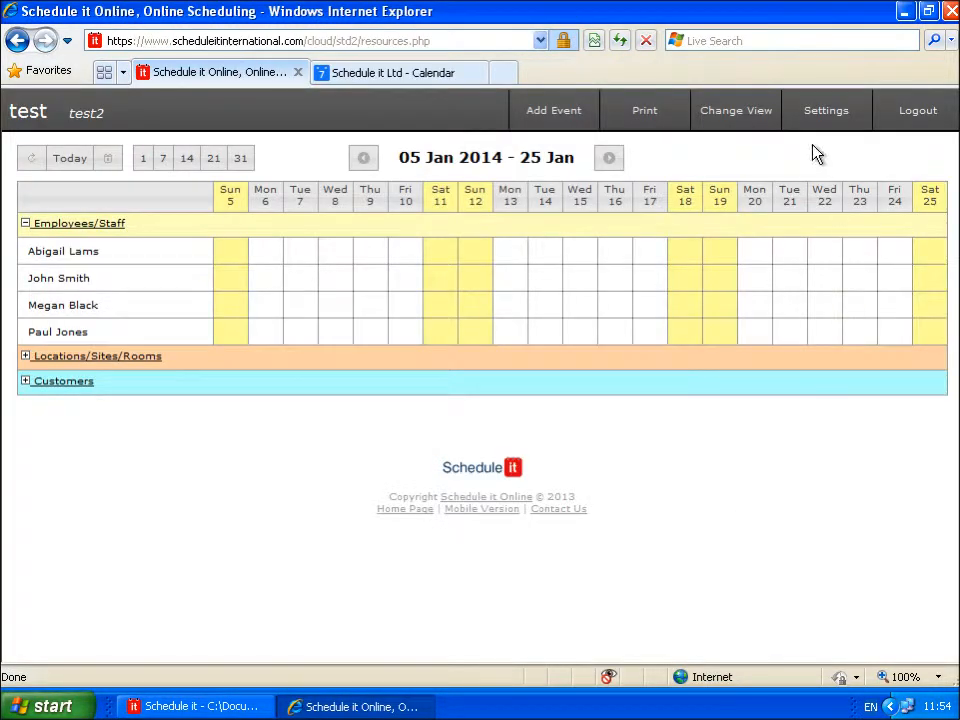
- Copy the first staff member's http subscription calendar link from the online account settings
left_click(824, 110)
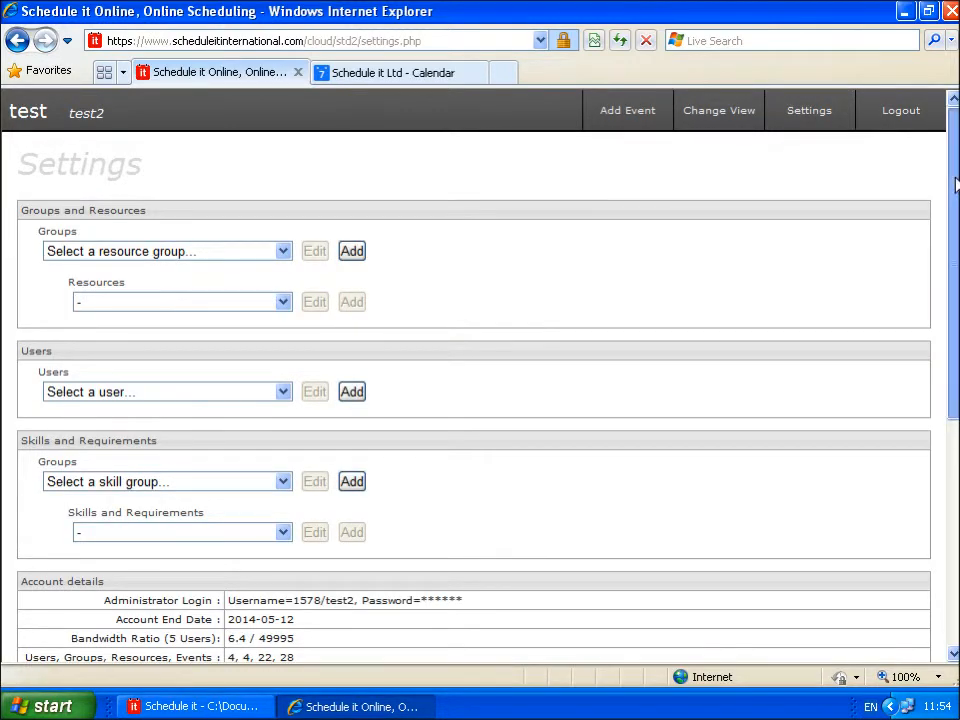
scroll("down", 3)
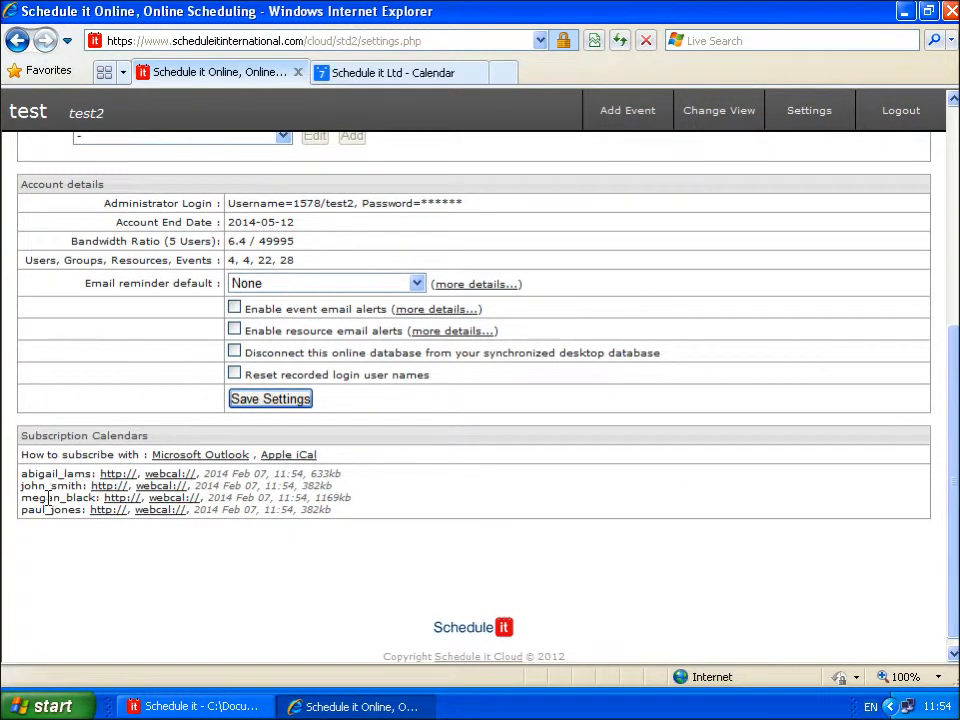
mouse_move(170, 472)
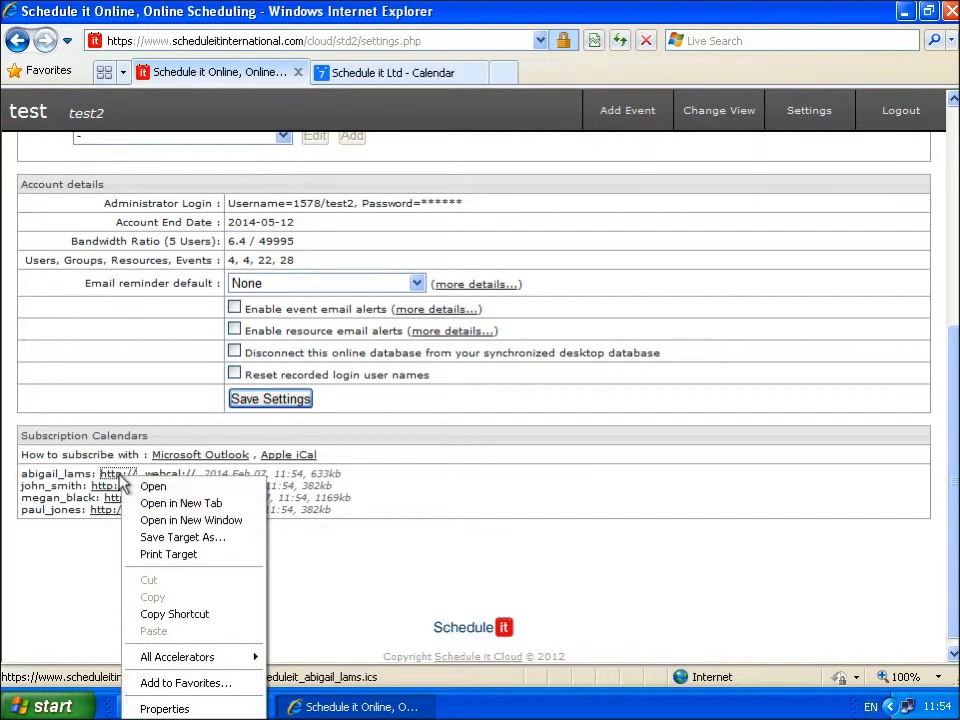
mouse_move(176, 614)
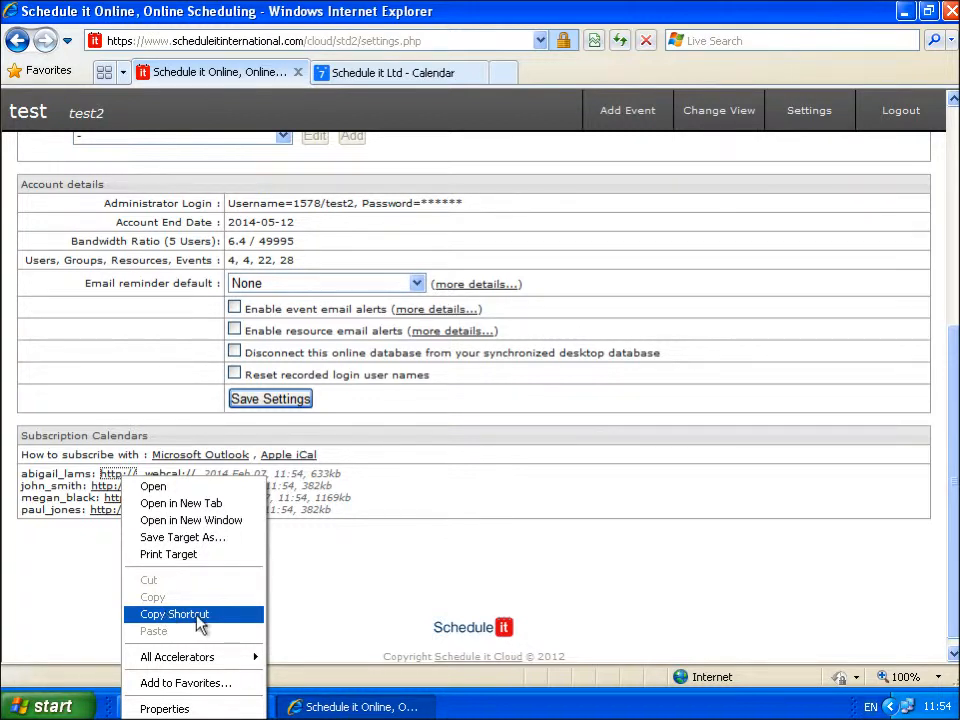
left_click(174, 614)
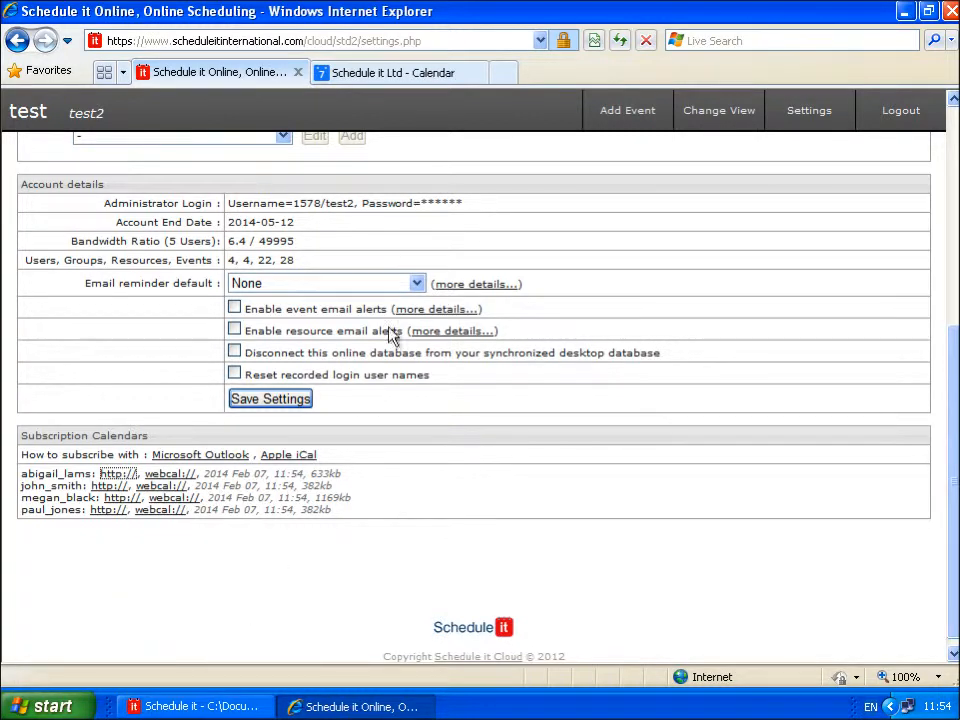
left_click(390, 72)
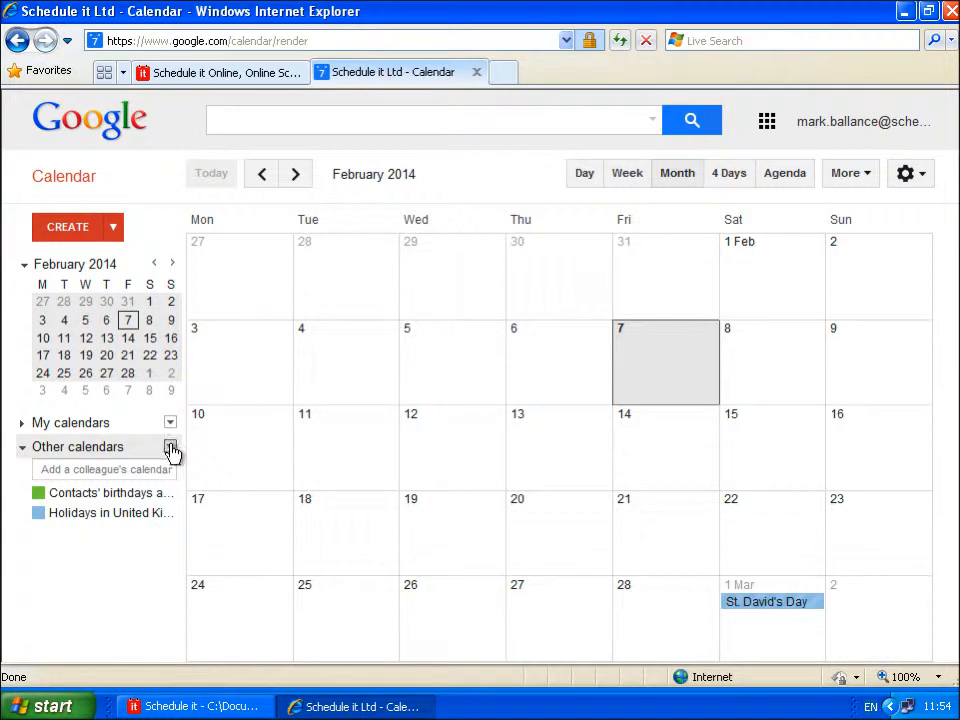
- Add the copied resource calendar by URL so its Meeting and Sick events appear
left_click(170, 446)
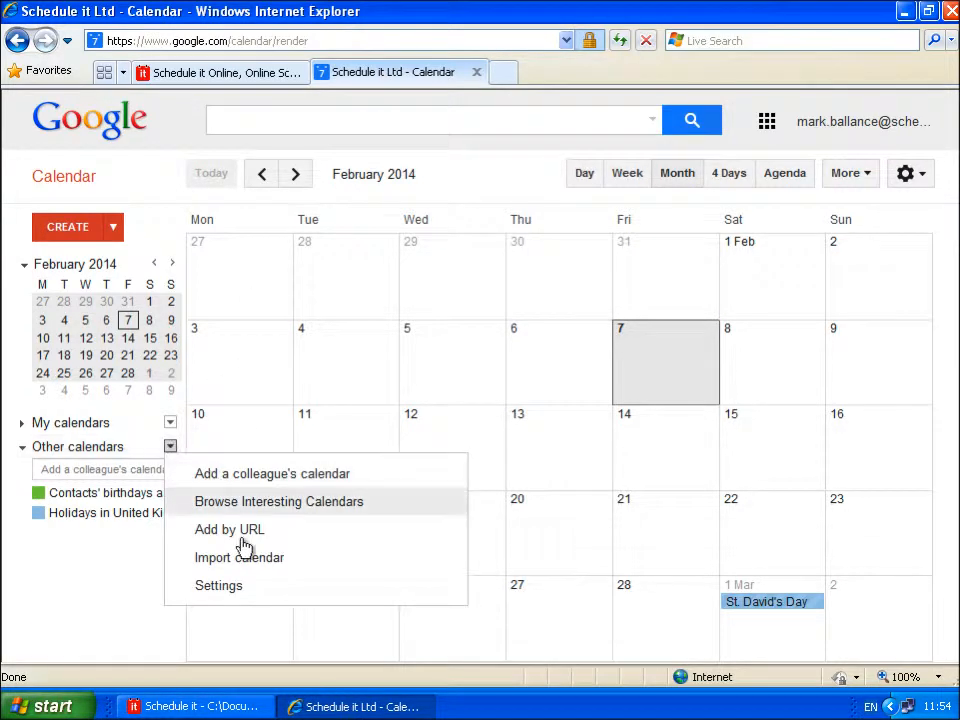
left_click(228, 528)
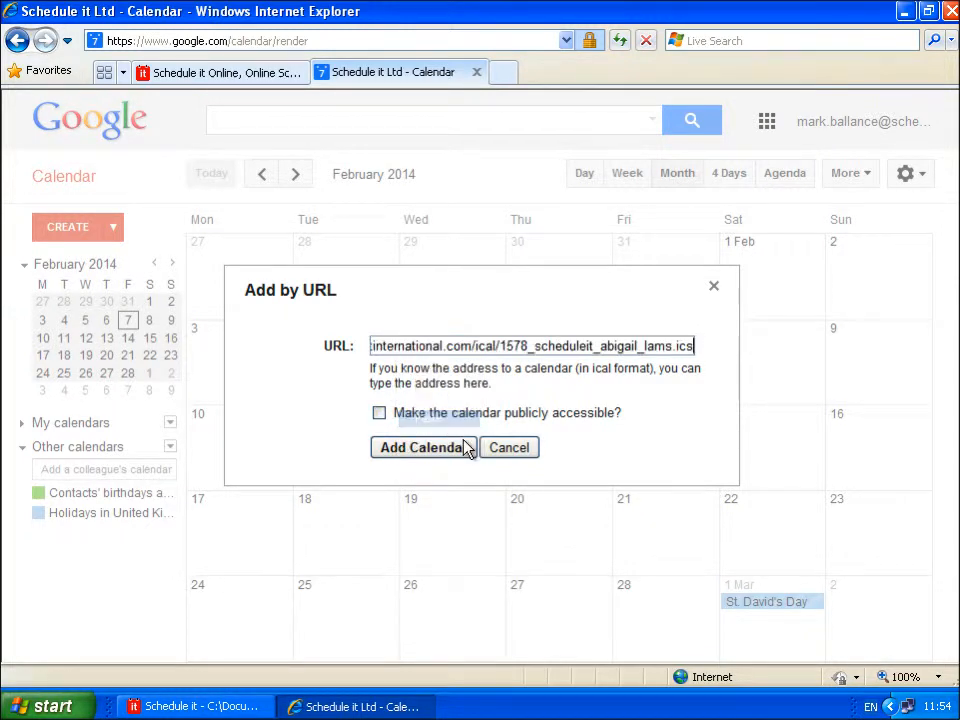
left_click(420, 448)
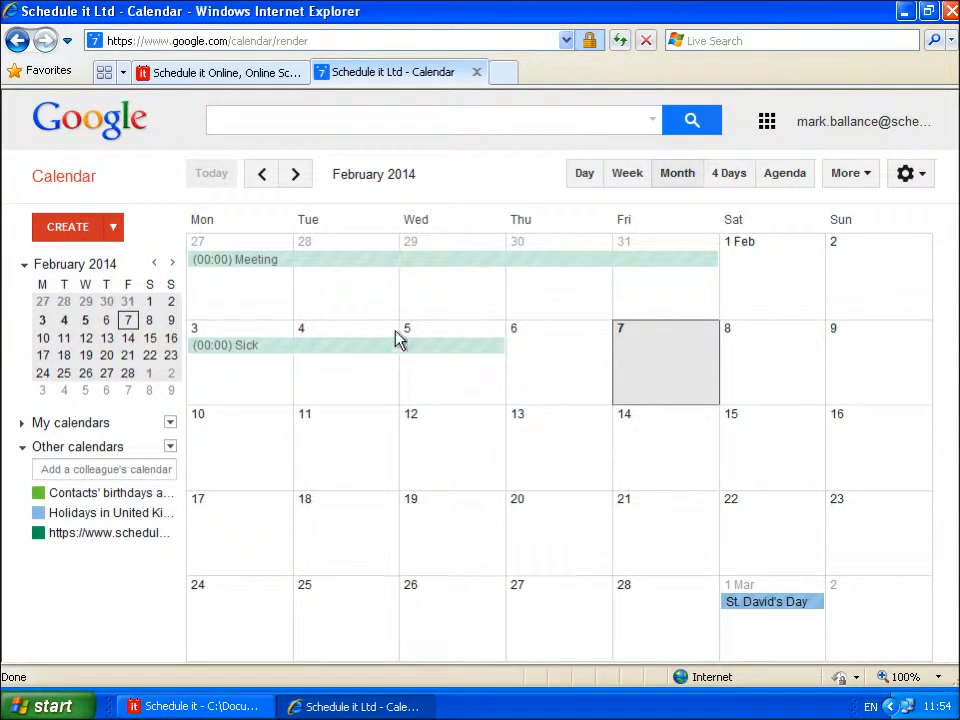
mouse_move(382, 352)
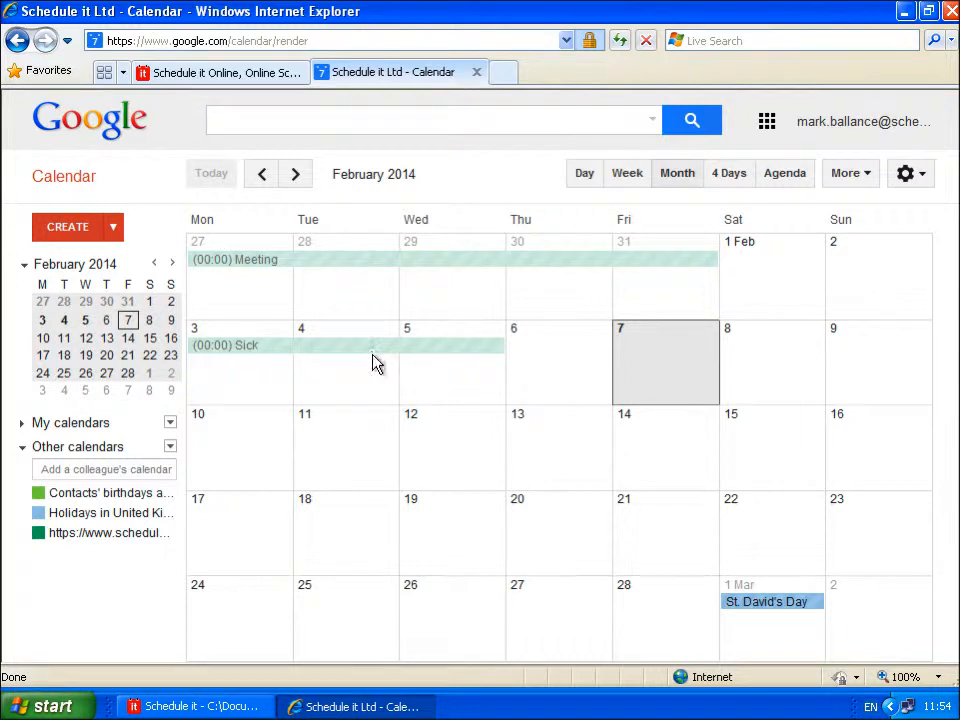
mouse_move(376, 360)
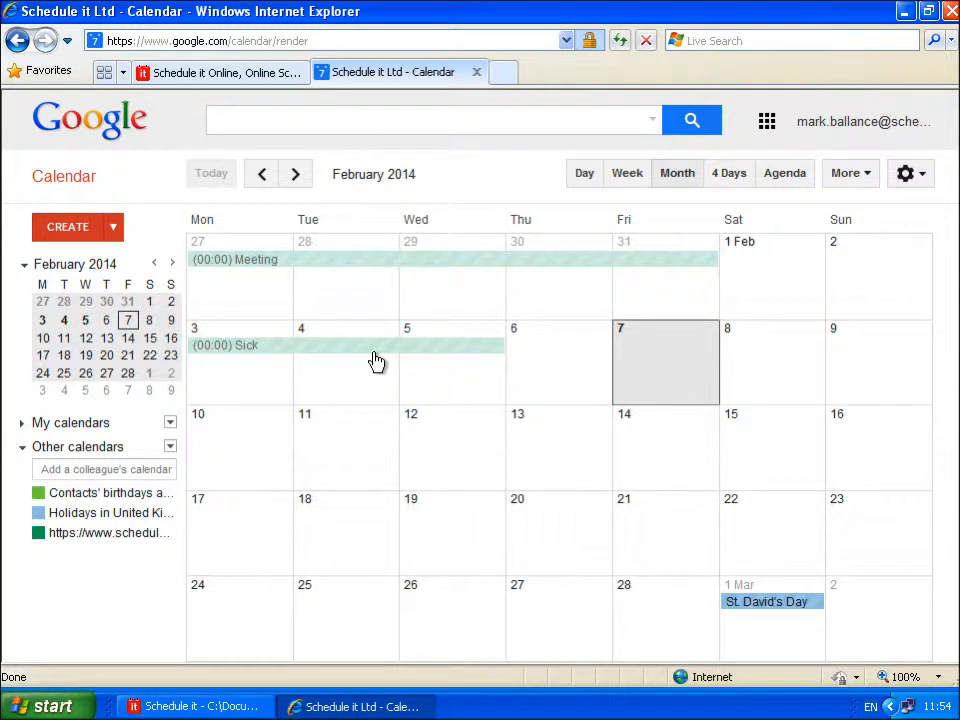
mouse_move(528, 180)
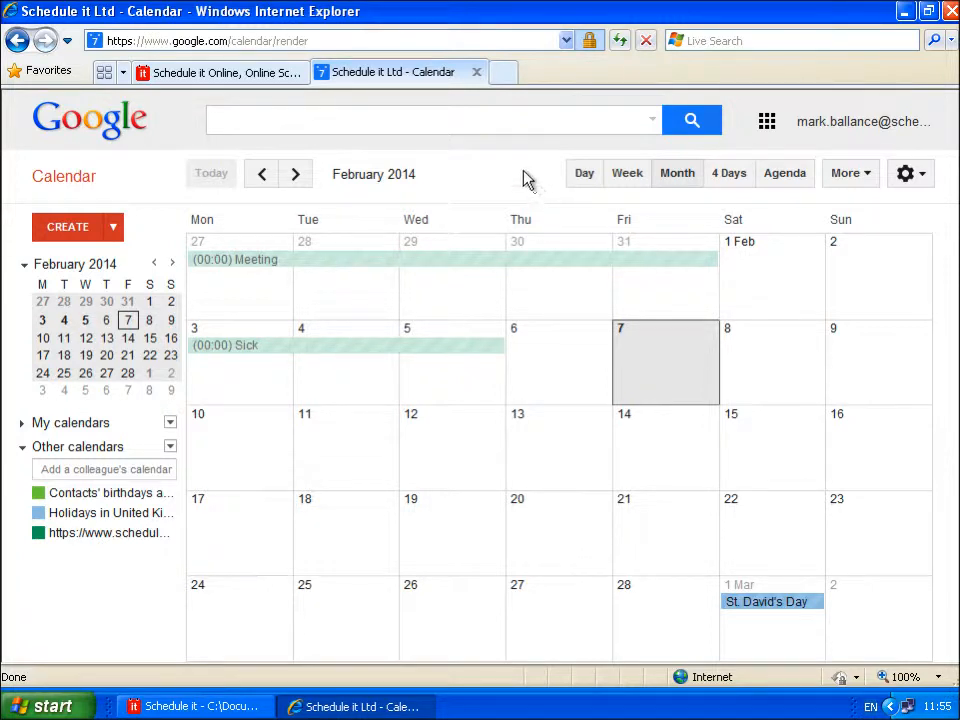